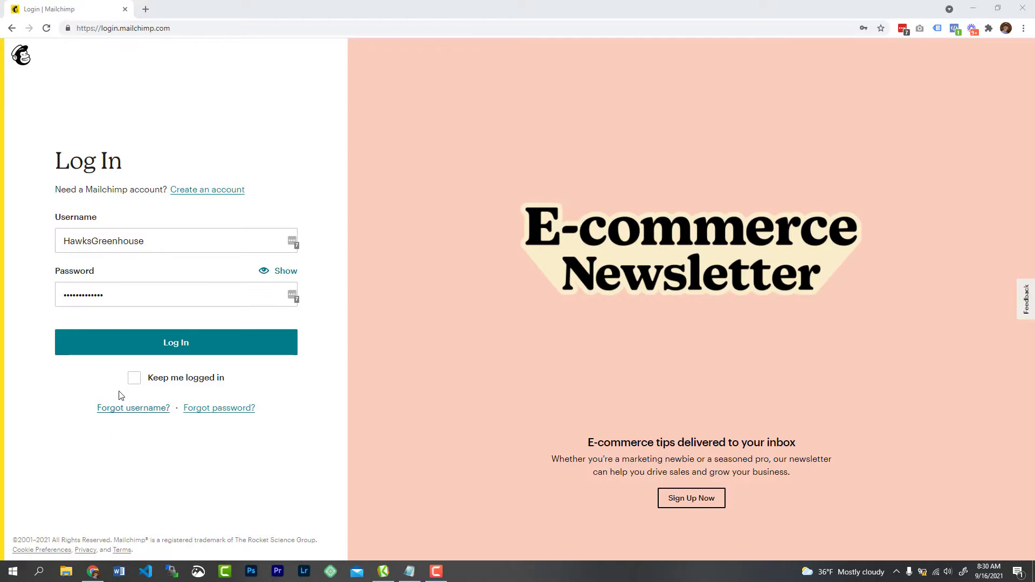
mouse_move(169, 346)
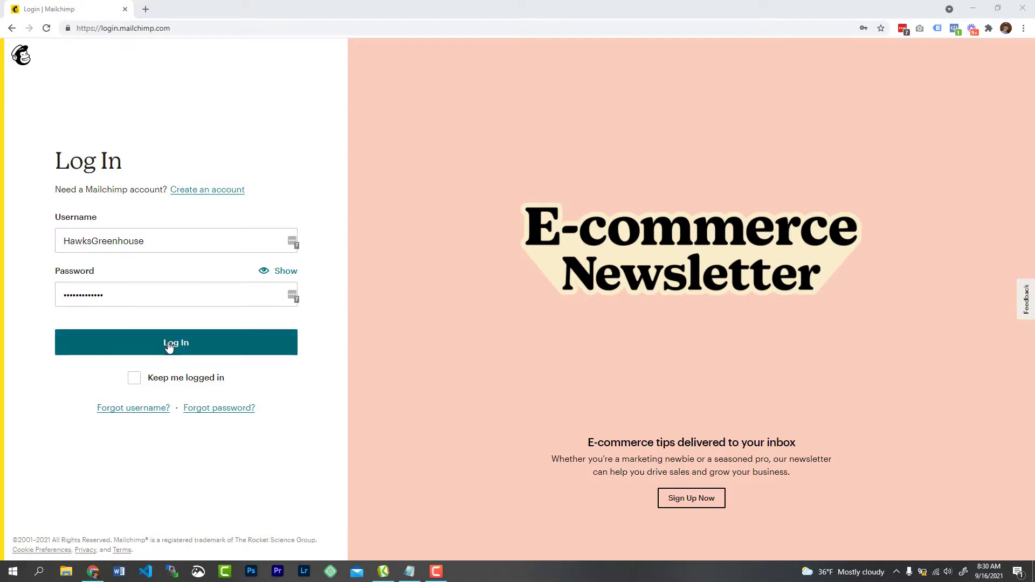
Step: Submit the saved username and password to reach Login Verification
left_click(175, 343)
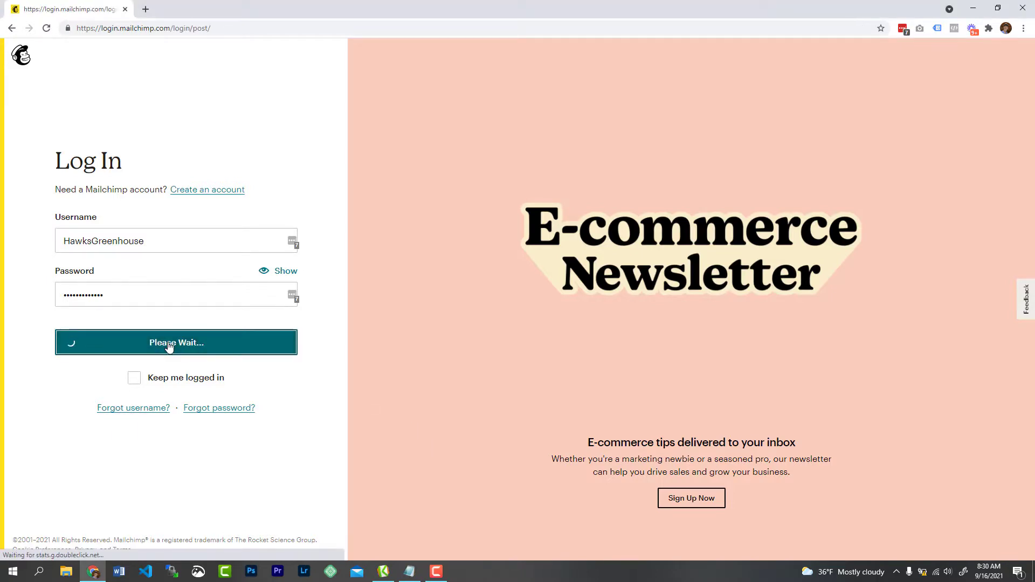
left_click(176, 342)
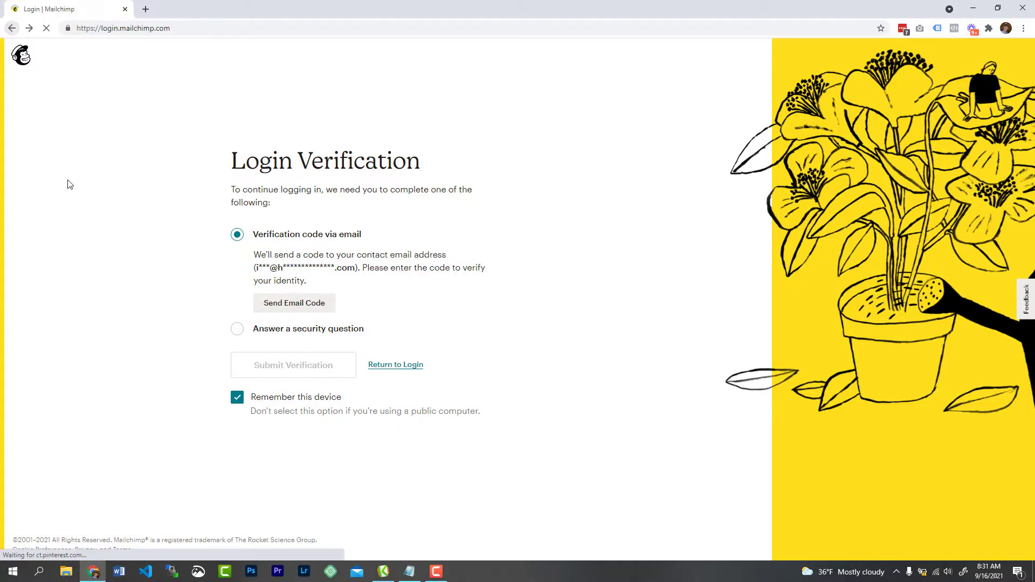
Step: Return to the login page and log in with the second account
left_click(395, 364)
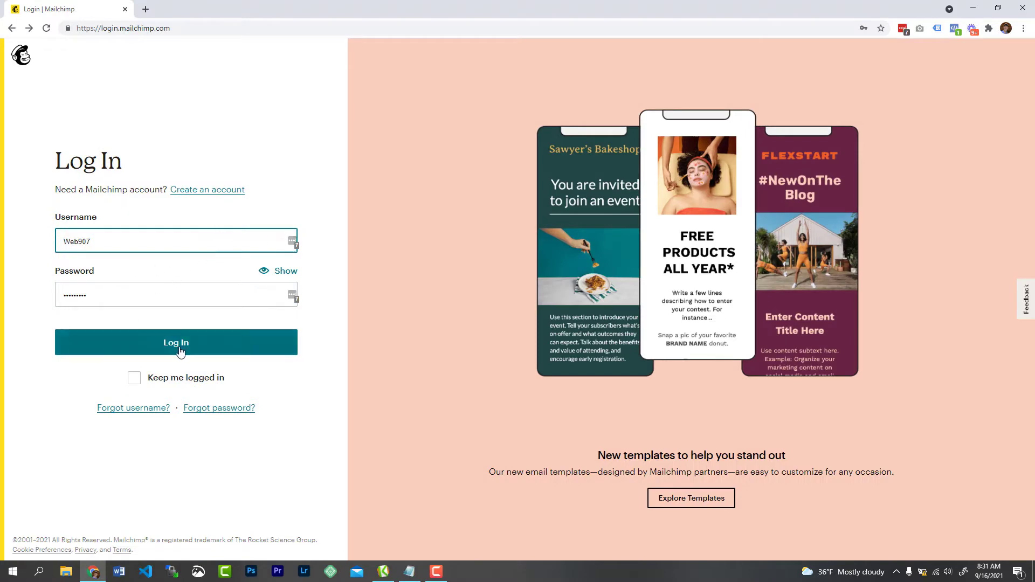
left_click(175, 343)
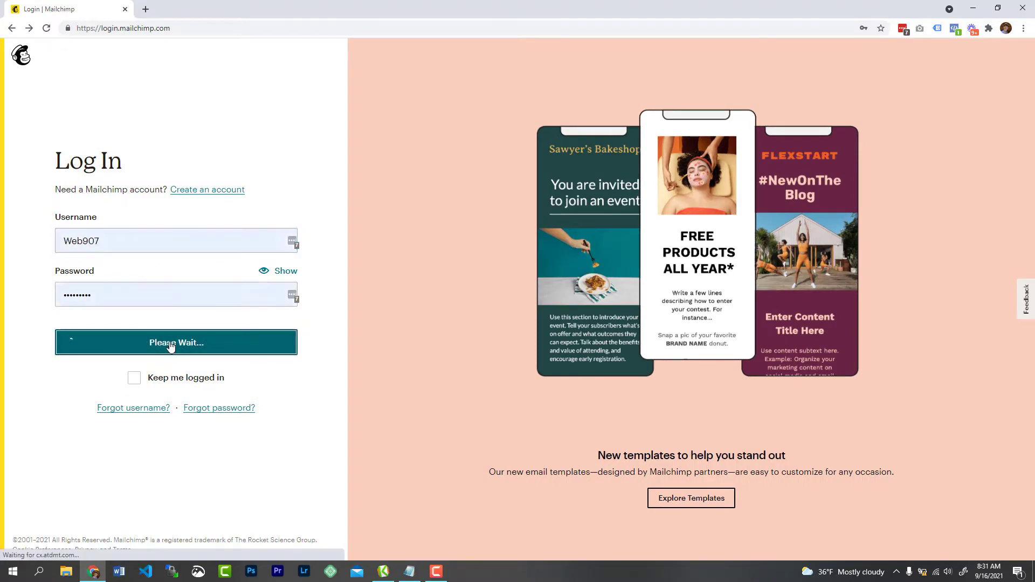
left_click(176, 342)
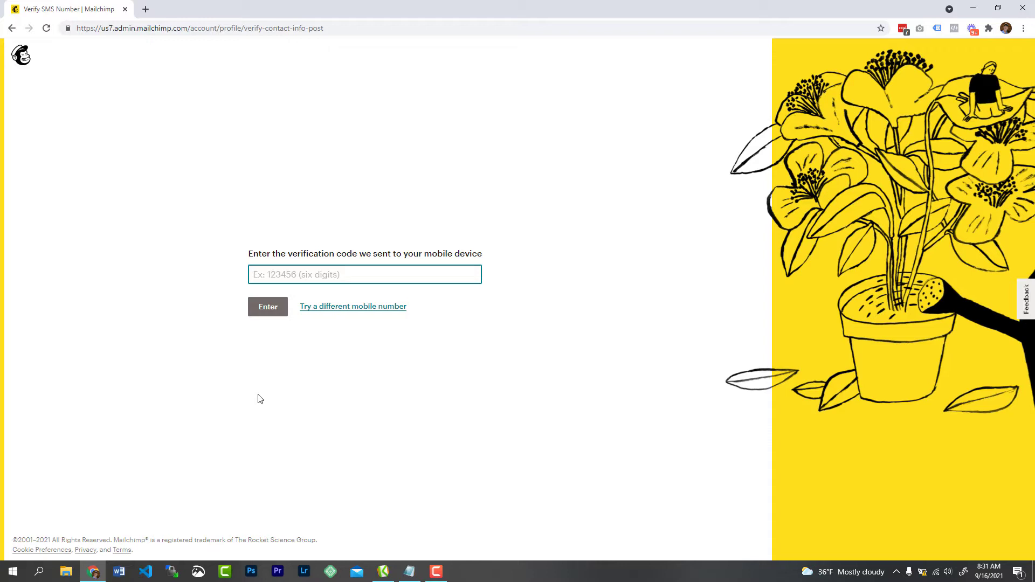
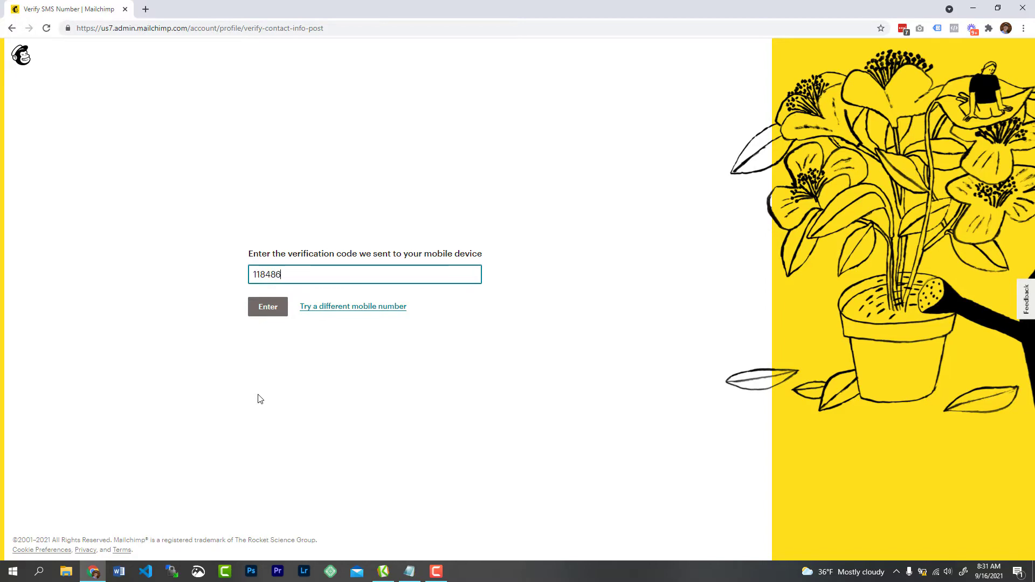
left_click(267, 306)
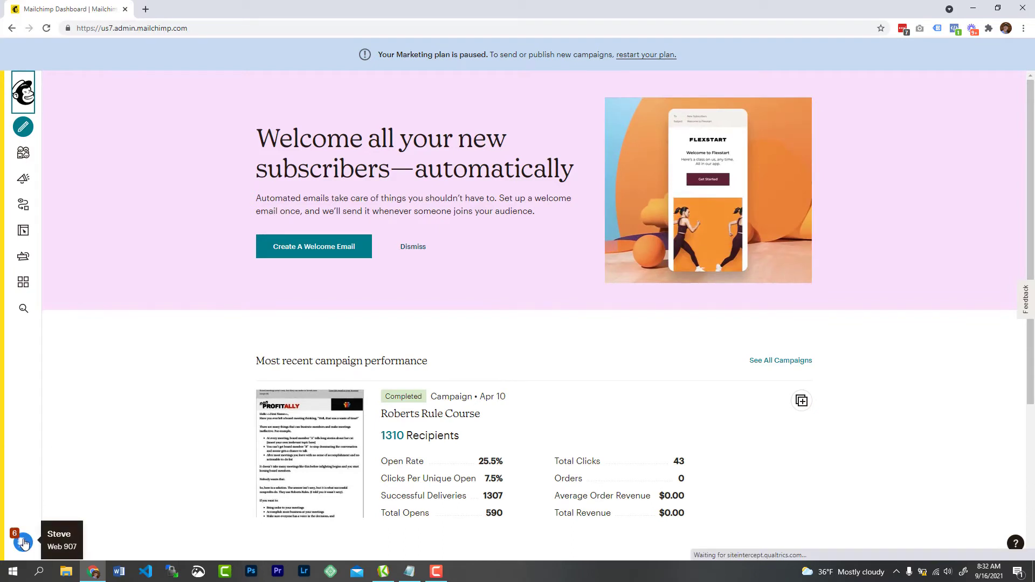
Step: Go to Account via the profile avatar, then Settings > Users
left_click(23, 541)
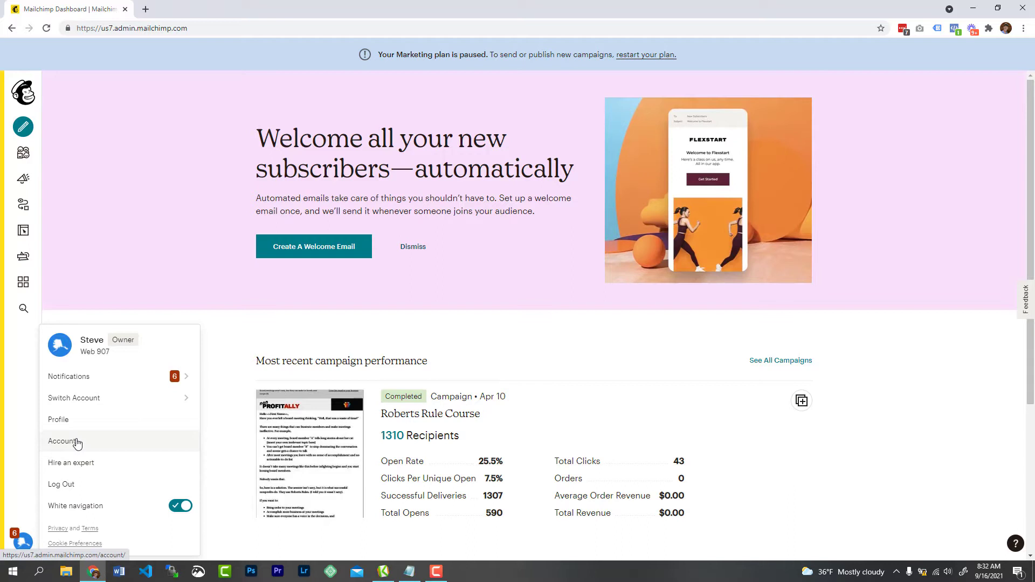
left_click(58, 441)
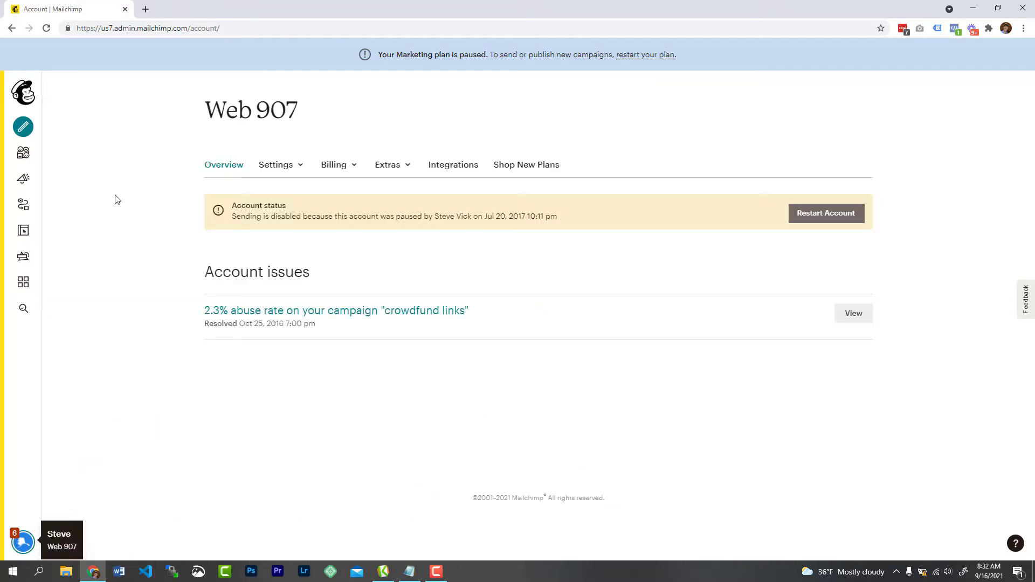
left_click(276, 165)
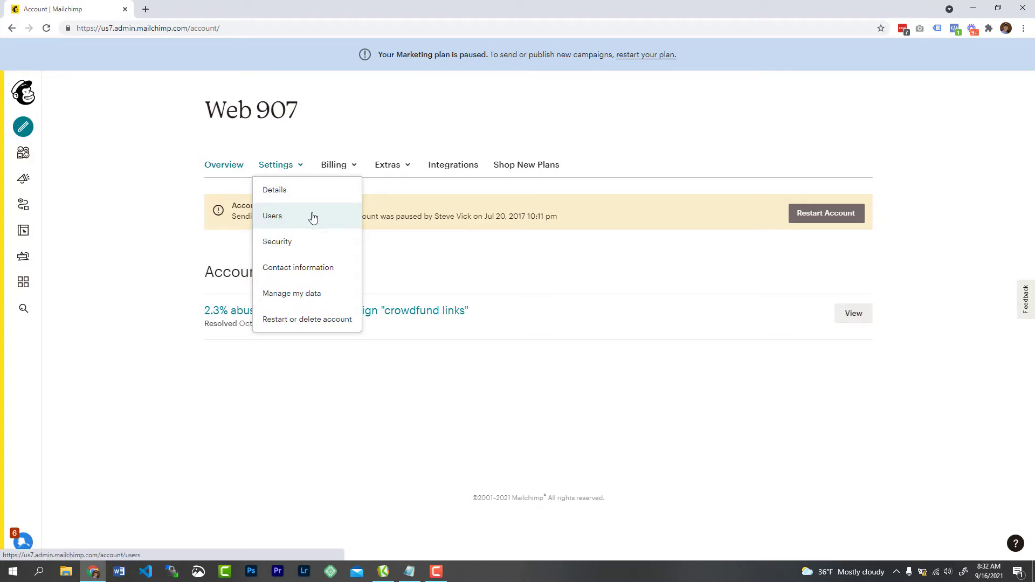
left_click(271, 216)
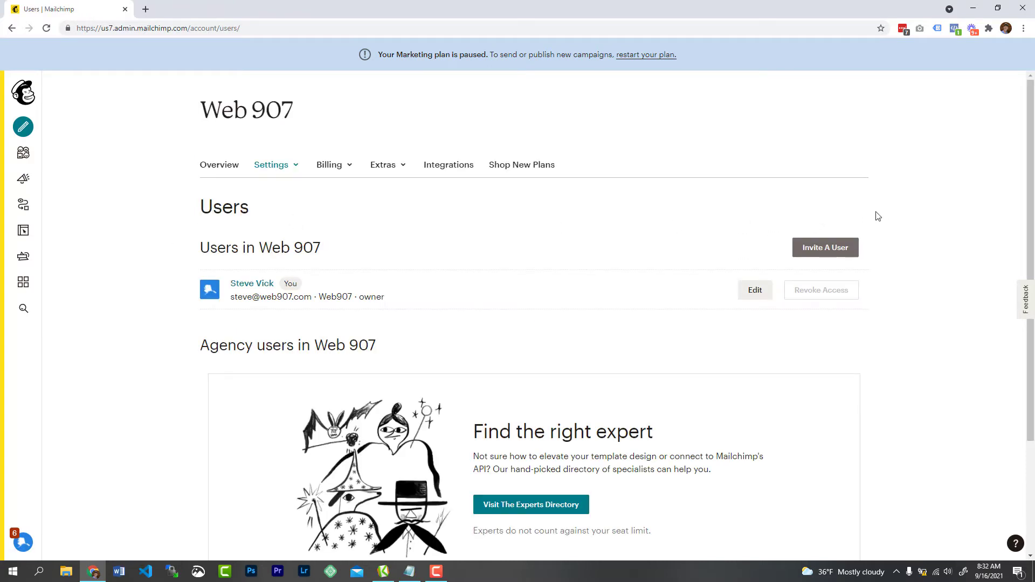
mouse_move(824, 248)
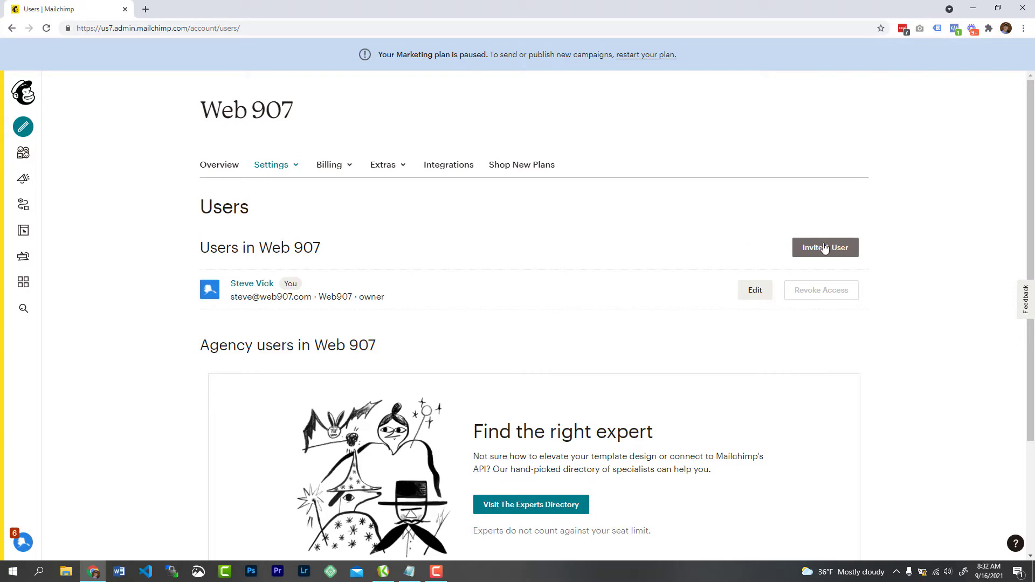
Step: Open the Invite A User form and scroll through its email, user type and message fields
left_click(826, 247)
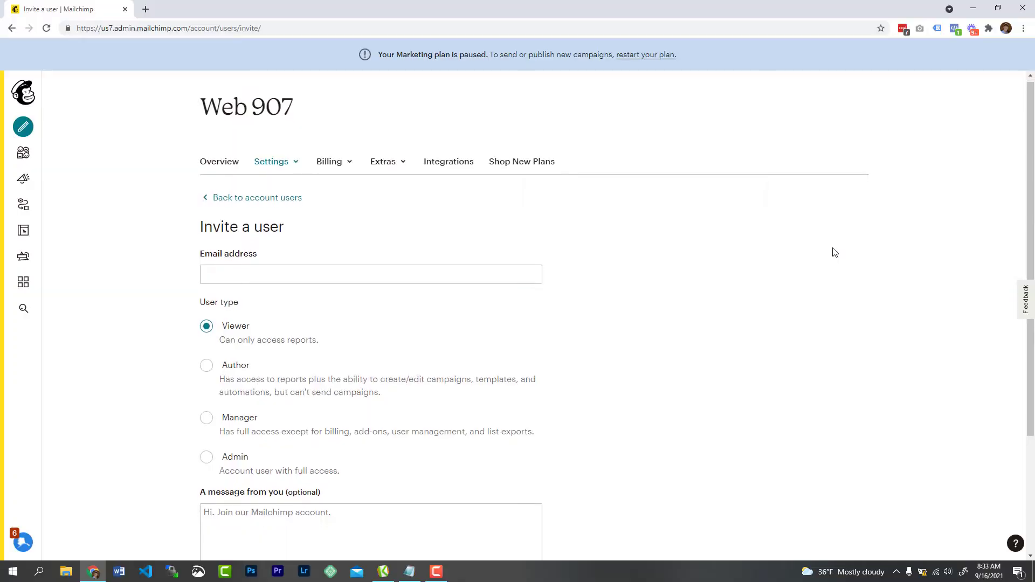
scroll("down", 3)
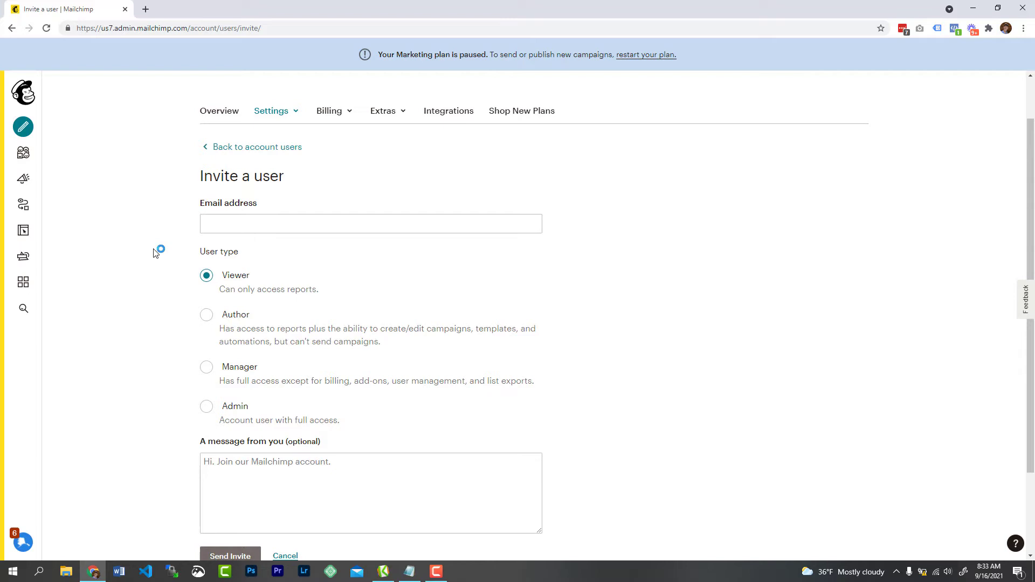
scroll("down", 3)
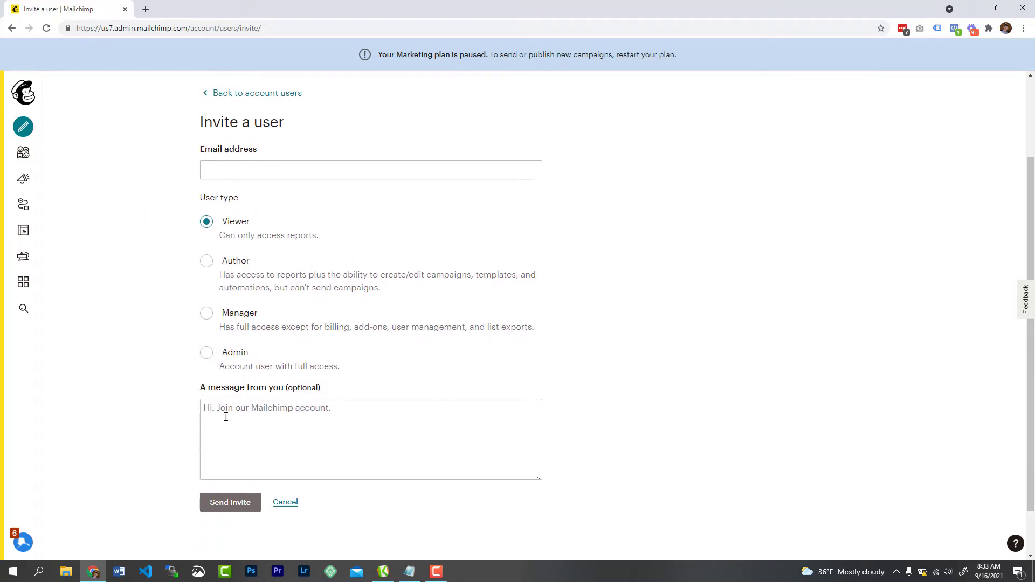
mouse_move(272, 408)
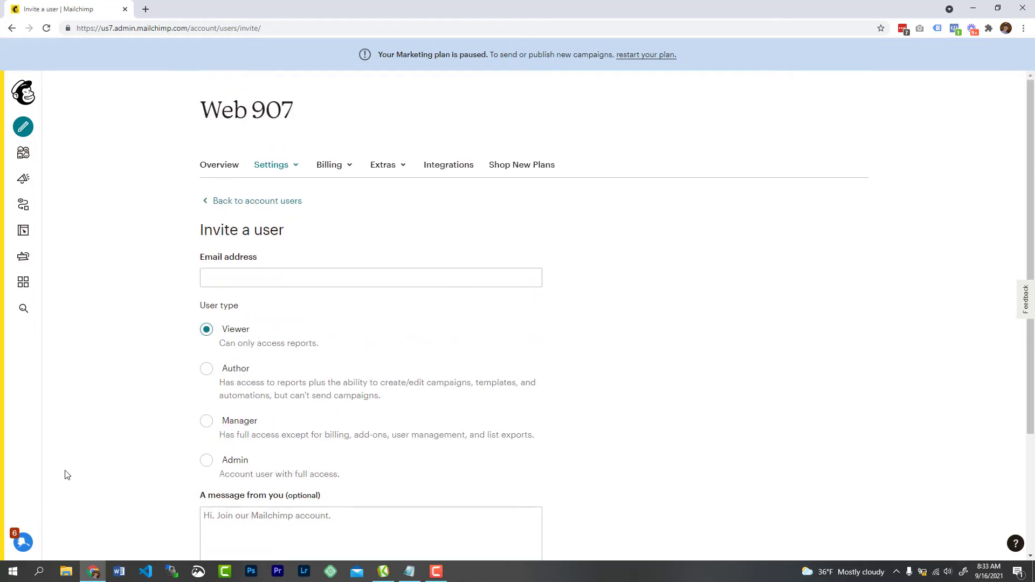
mouse_move(259, 190)
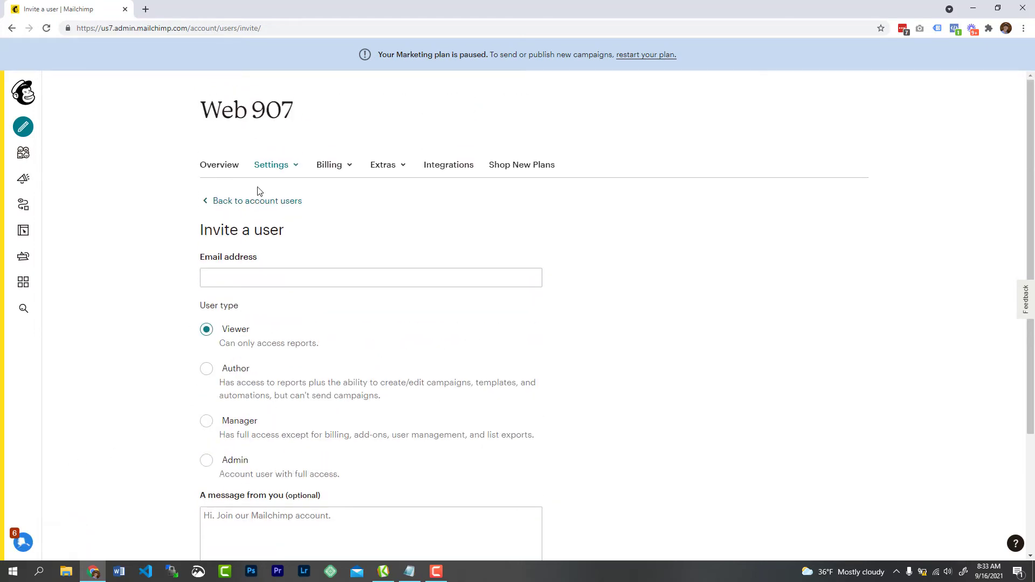
Step: Return to the users list through the Settings dropdown's Users option
left_click(271, 164)
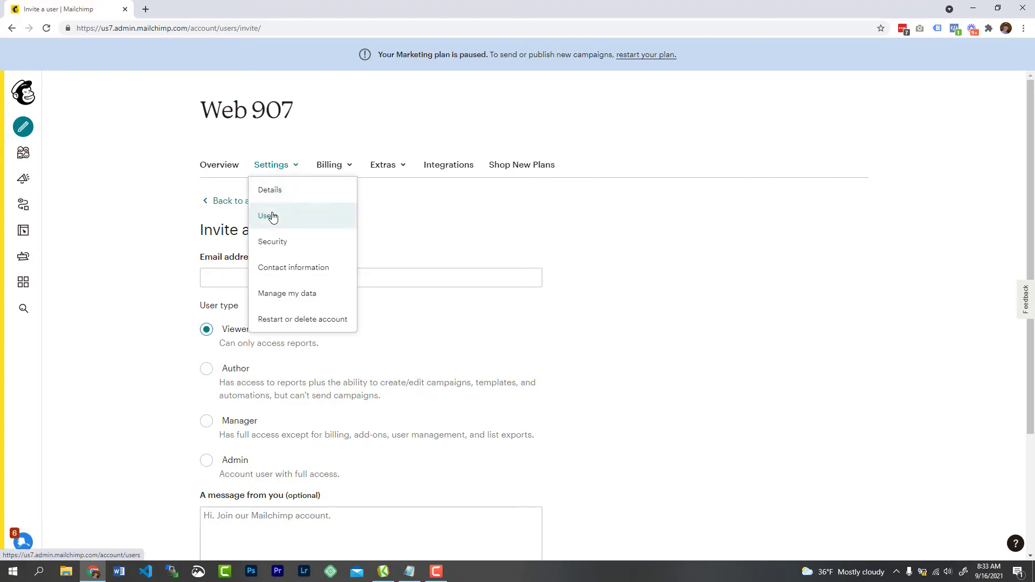
left_click(265, 215)
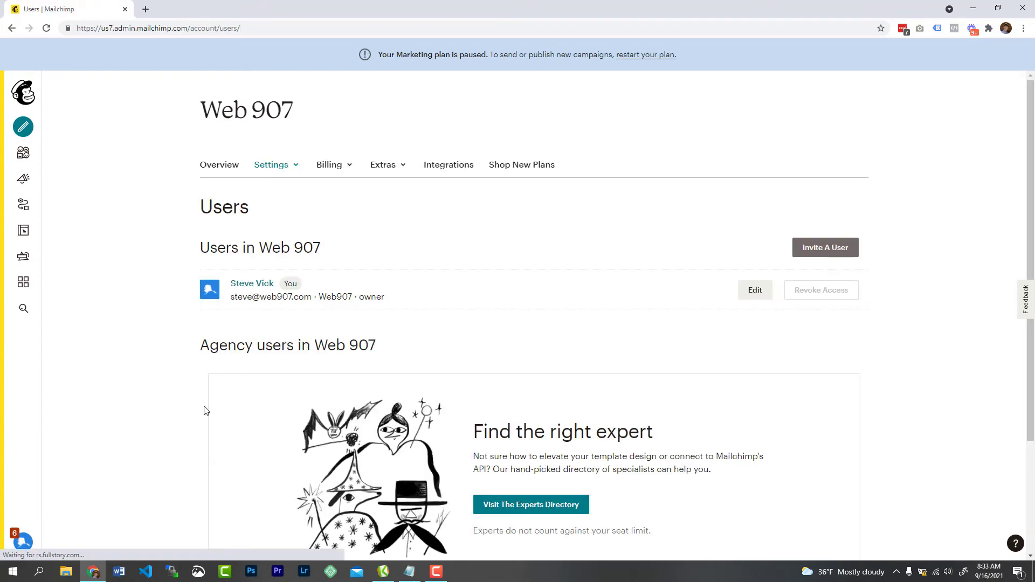
mouse_move(313, 359)
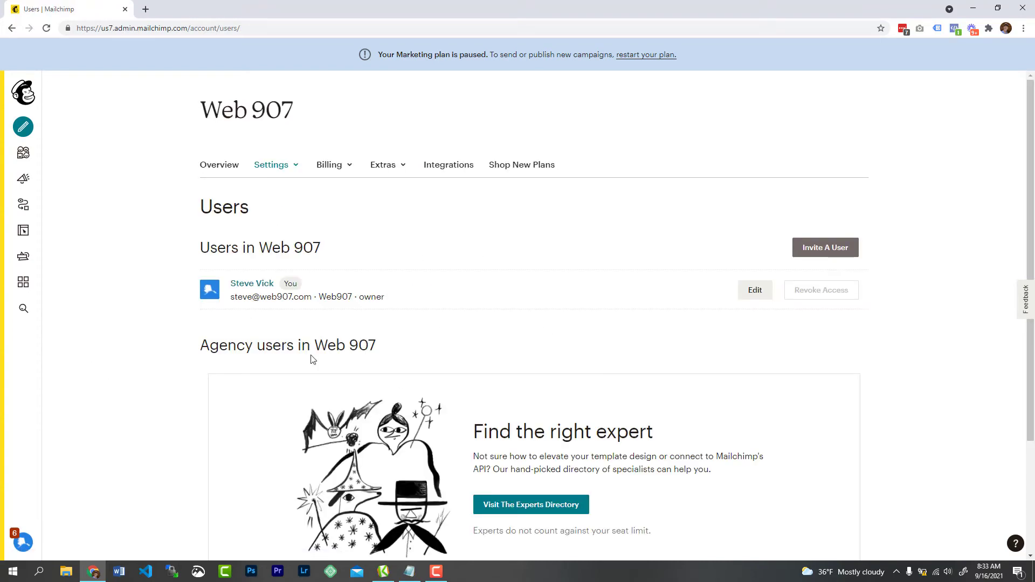